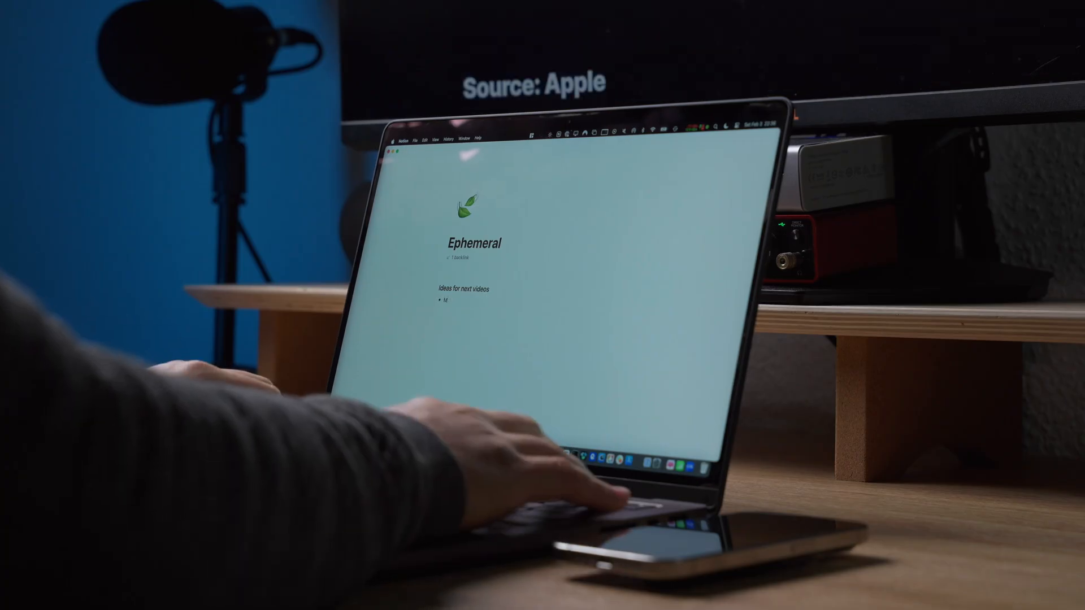
pyautogui.write('My first m')
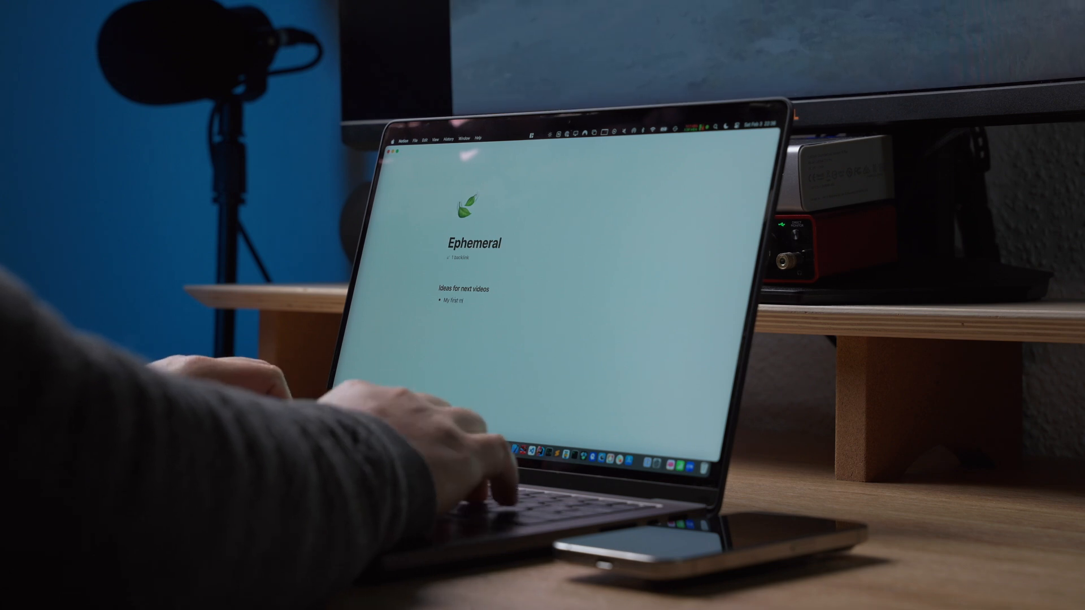